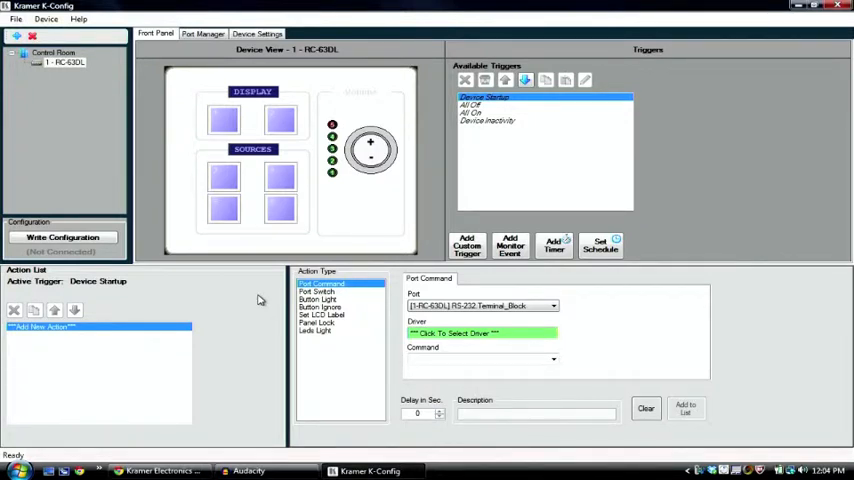
{"action": "mouse_move", "coordinate": [264, 288]}
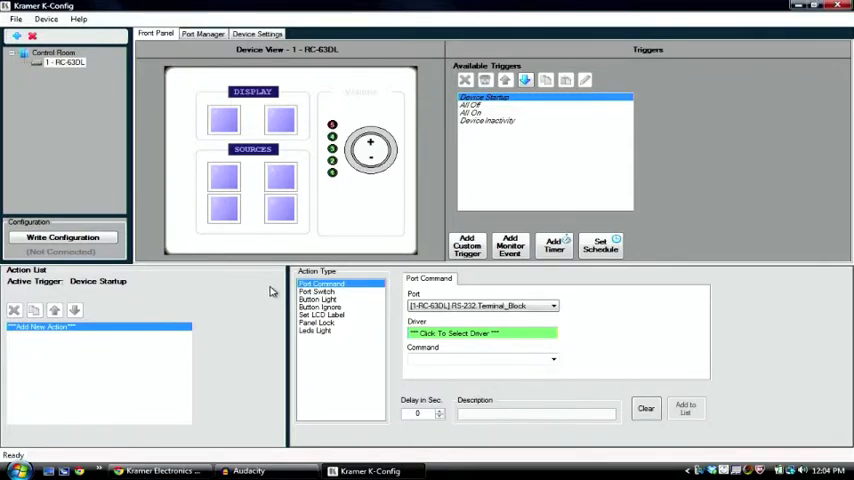
{"action": "mouse_move", "coordinate": [268, 240]}
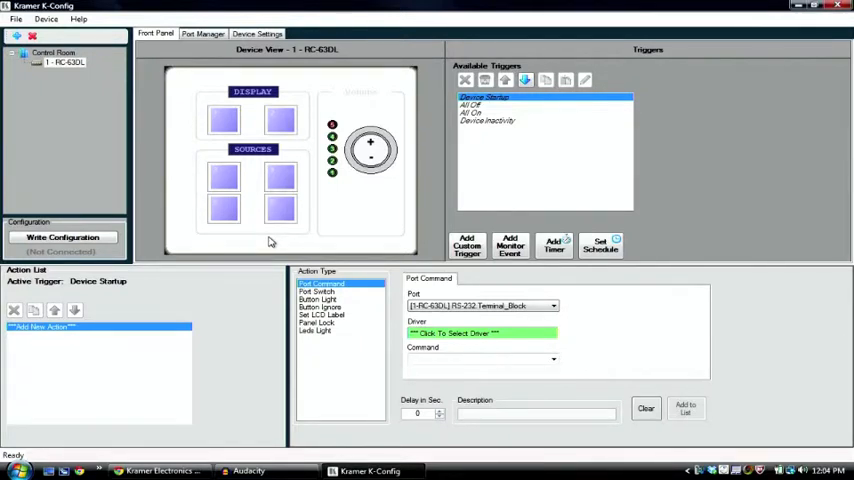
{"action": "mouse_move", "coordinate": [266, 214]}
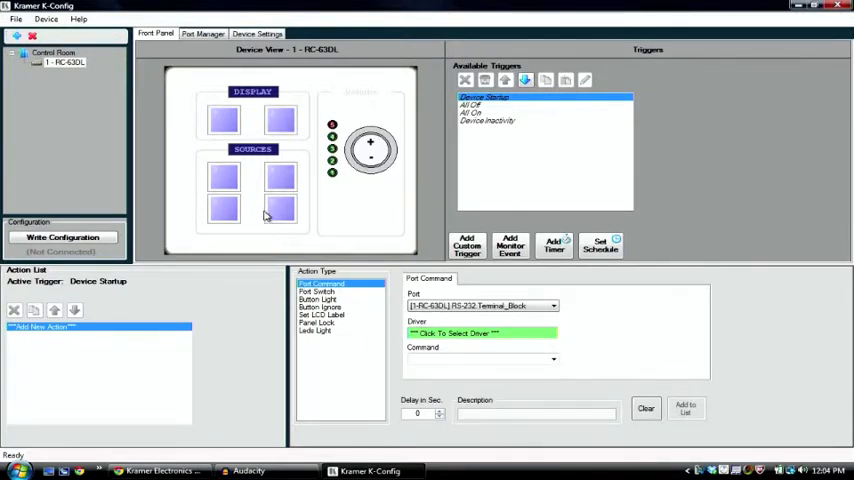
{"action": "mouse_move", "coordinate": [252, 228]}
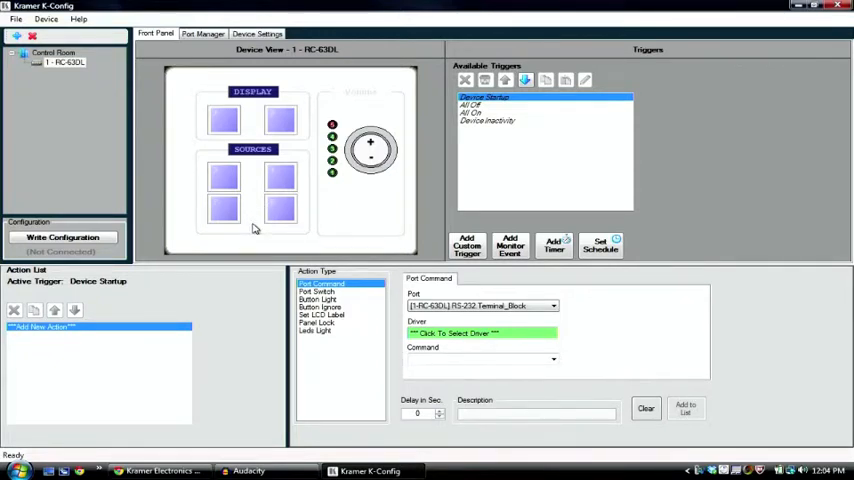
{"action": "mouse_move", "coordinate": [252, 232]}
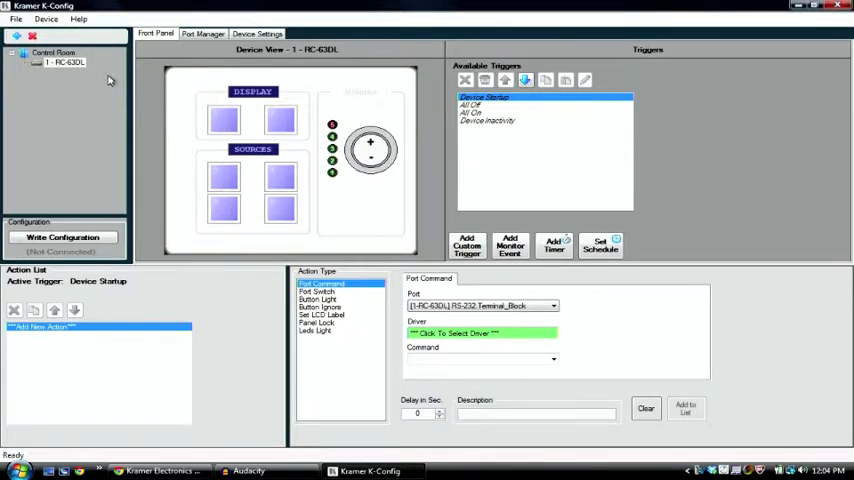
{"action": "mouse_move", "coordinate": [120, 56]}
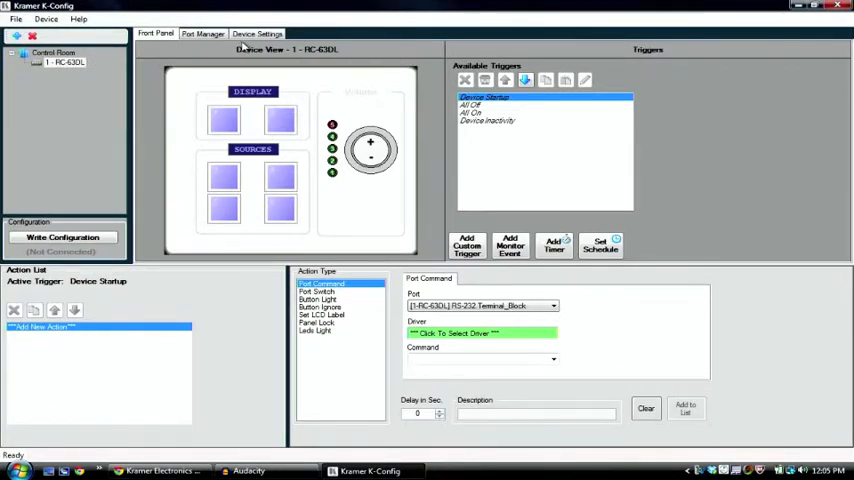
Step: Show the connected RC-63DL's general device settings in K-Config
{"action": "left_click", "coordinate": [256, 36]}
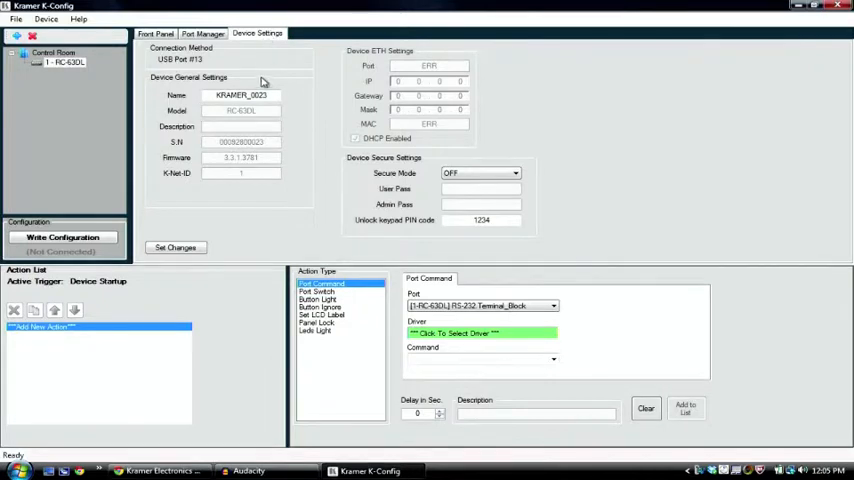
{"action": "mouse_move", "coordinate": [220, 164]}
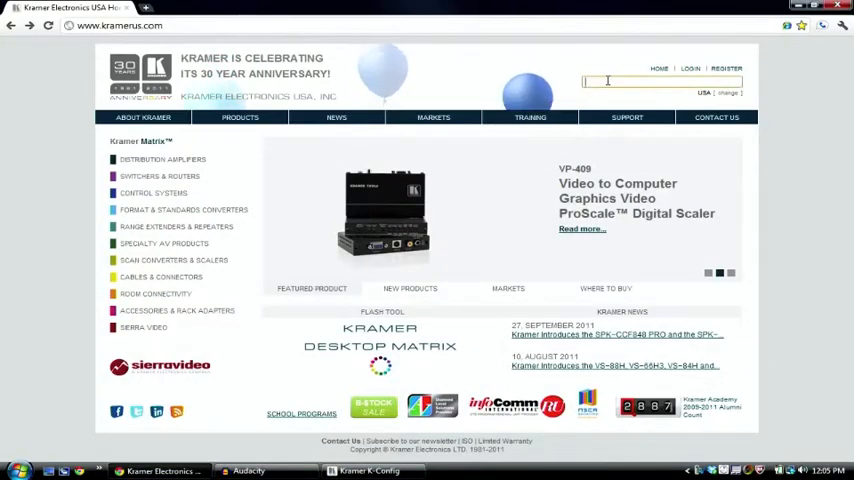
Step: Search kramerus.com for 'rc-63' and reach the RC-63DL product page
{"action": "type", "text": "rc"}
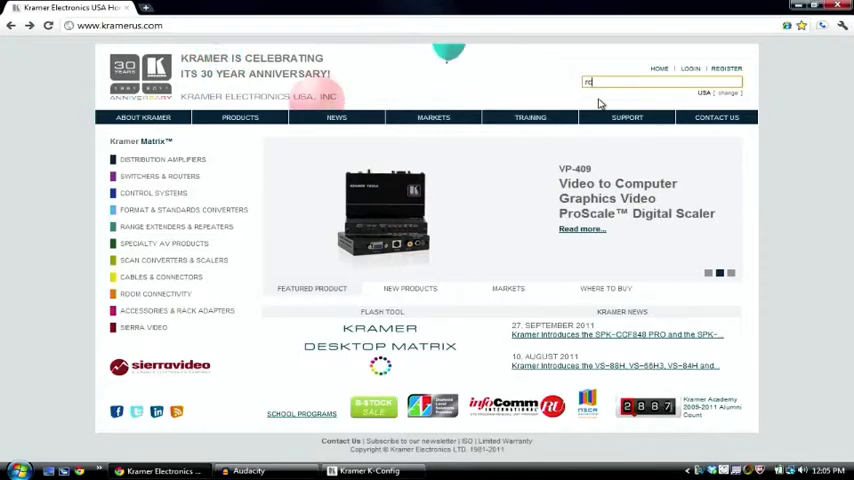
{"action": "type", "text": "c-63"}
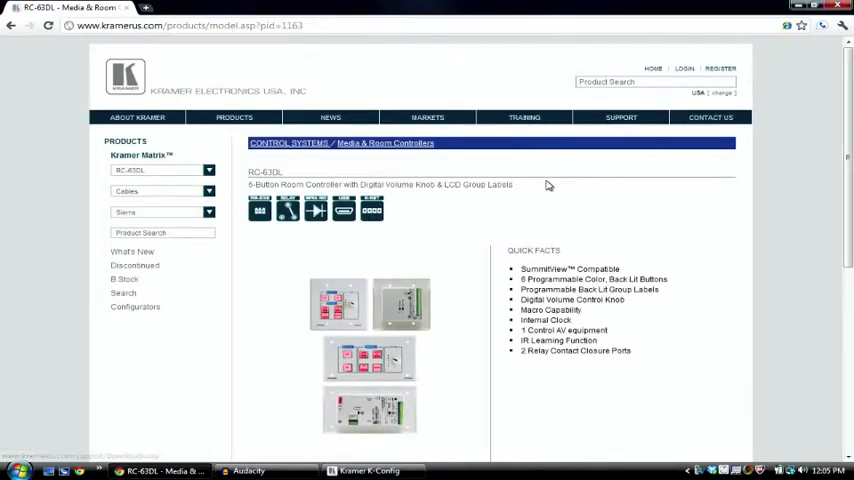
Step: Show the RC-63DL Downloads list and go to the RC-62xx / RC-63xx firmware page
{"action": "scroll", "scroll_direction": "down", "scroll_amount": 3}
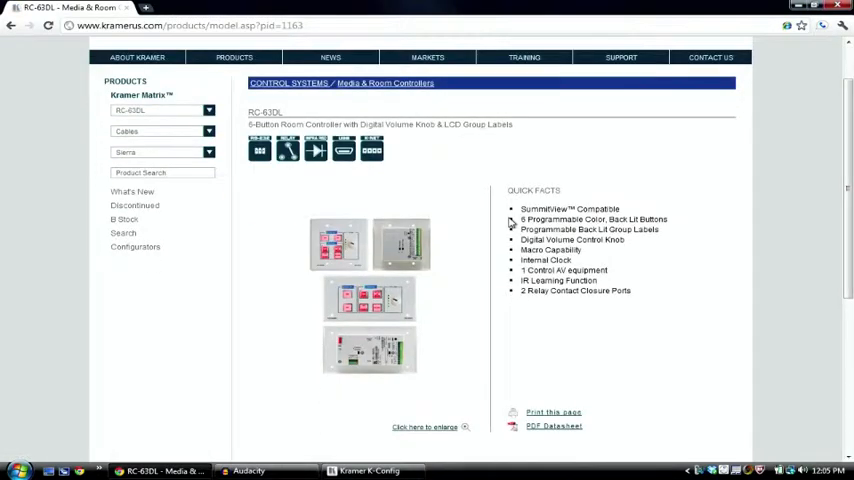
{"action": "scroll", "scroll_direction": "down", "scroll_amount": 3}
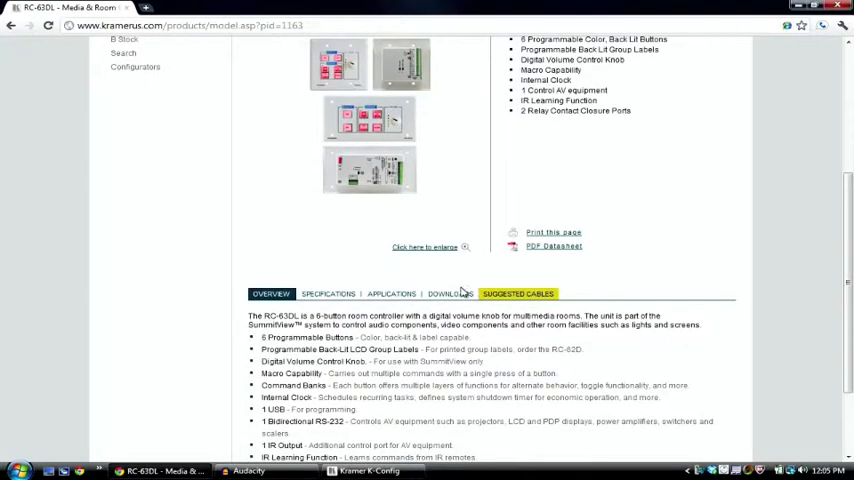
{"action": "left_click", "coordinate": [448, 294]}
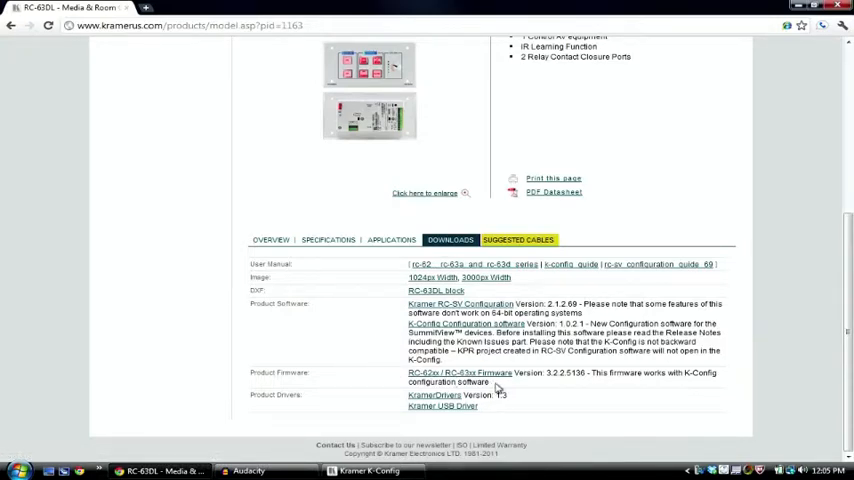
{"action": "mouse_move", "coordinate": [494, 386]}
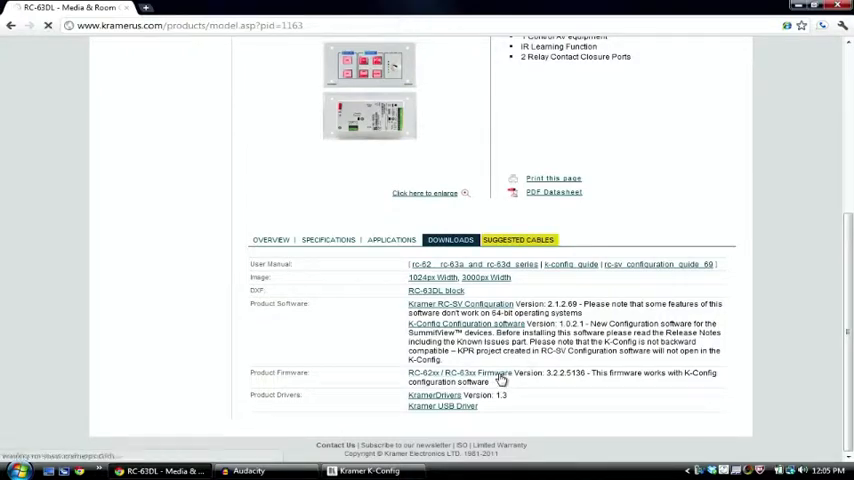
{"action": "left_click", "coordinate": [488, 372]}
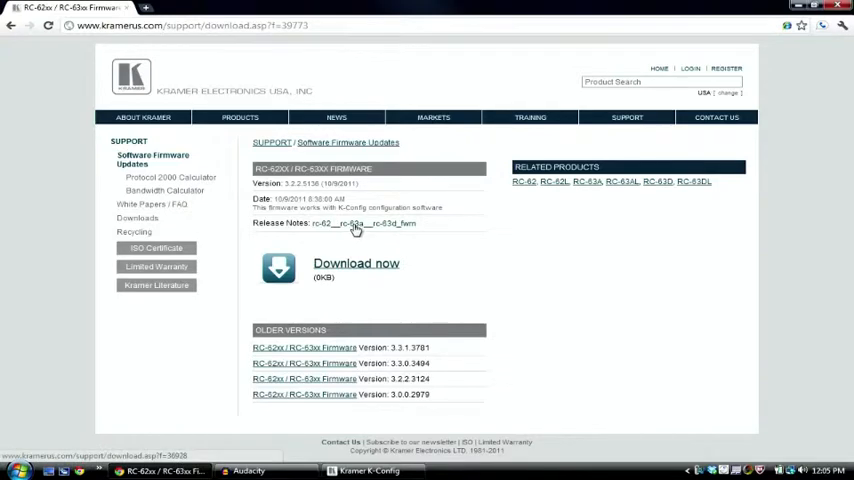
Step: Check the release notes link, then download the latest RC-62xx / RC-63xx firmware package
{"action": "right_click", "coordinate": [356, 224]}
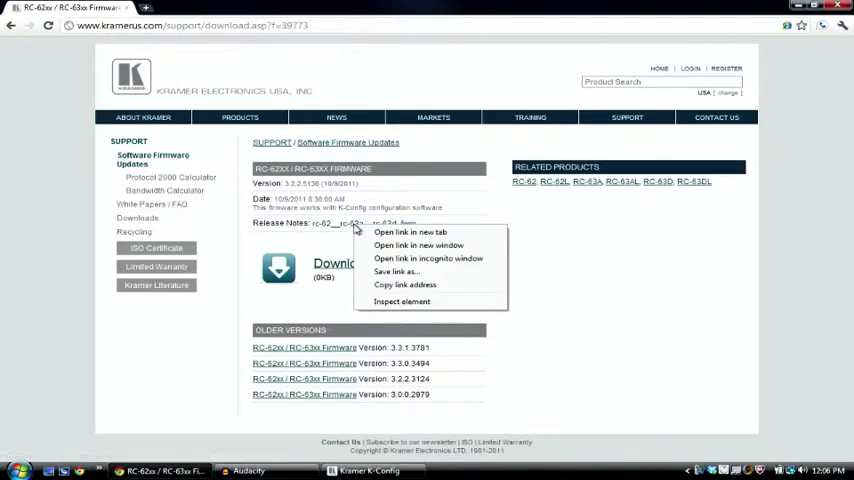
{"action": "left_click", "coordinate": [344, 240]}
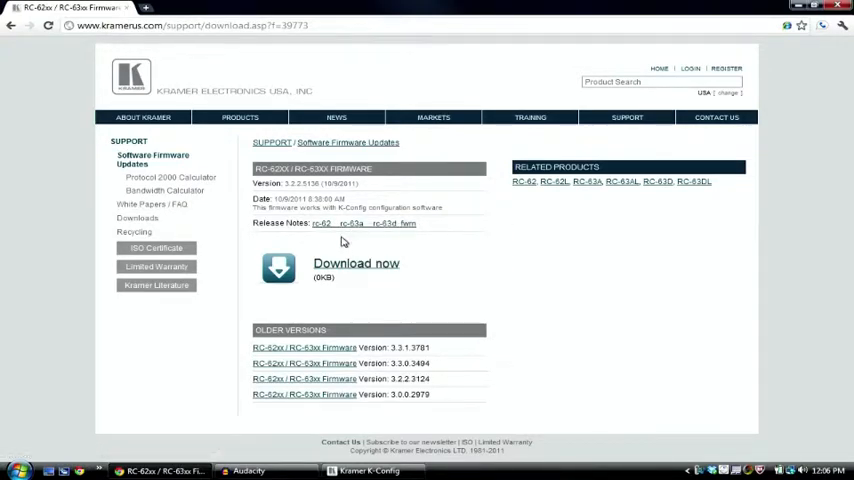
{"action": "mouse_move", "coordinate": [356, 240]}
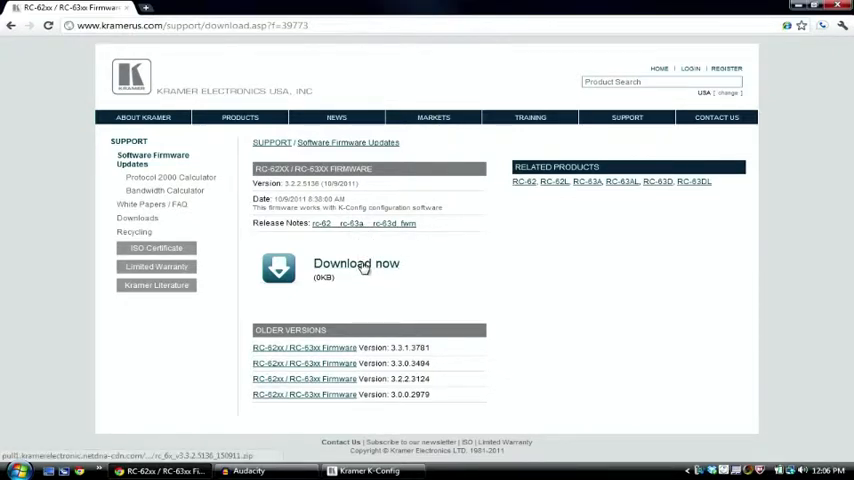
{"action": "left_click", "coordinate": [356, 264]}
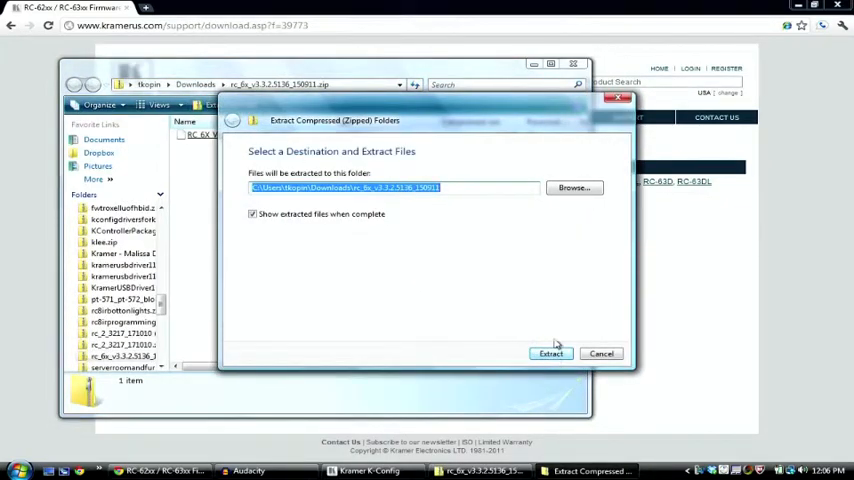
Step: Extract the downloaded firmware archive to the Desktop and clear the windows away
{"action": "left_click", "coordinate": [572, 188]}
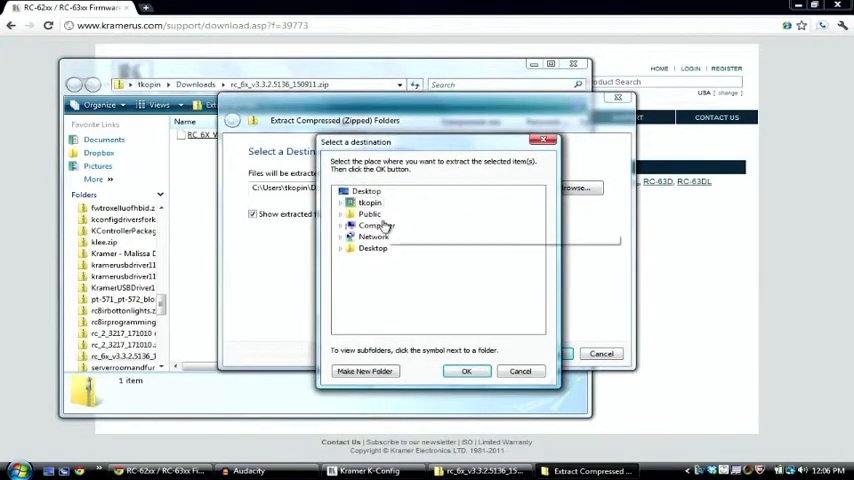
{"action": "left_click", "coordinate": [344, 248]}
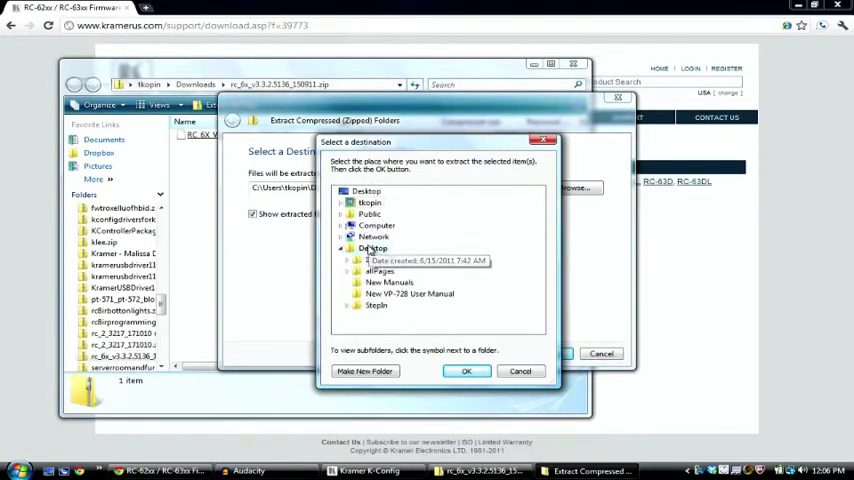
{"action": "left_click", "coordinate": [466, 372]}
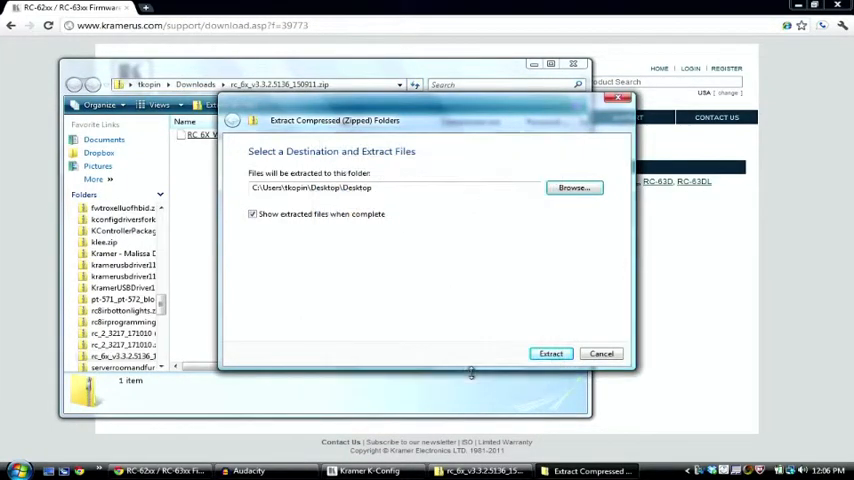
{"action": "left_click", "coordinate": [550, 352]}
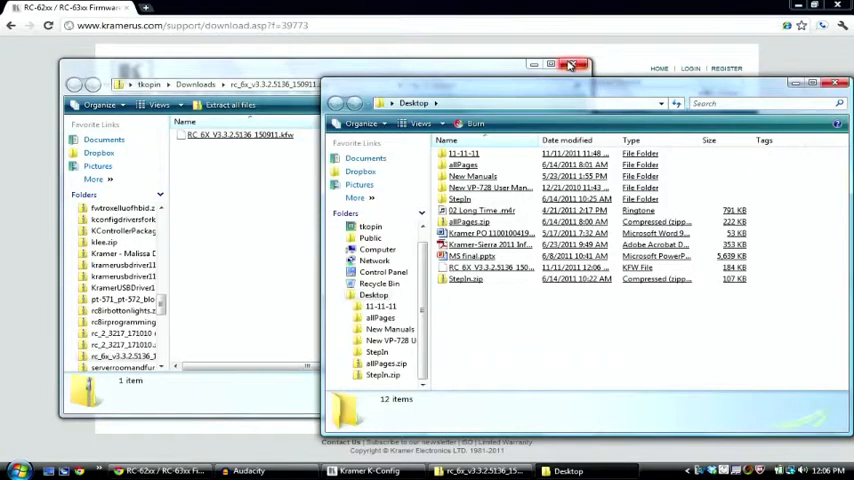
{"action": "left_click", "coordinate": [572, 64]}
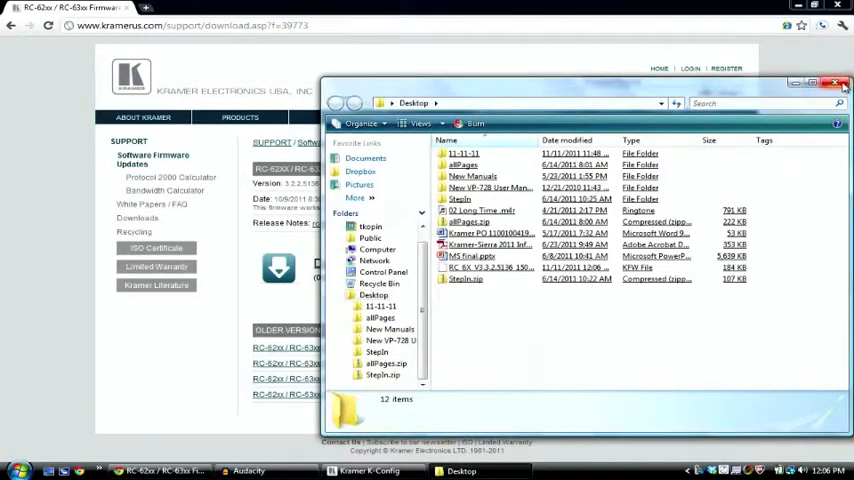
{"action": "left_click", "coordinate": [836, 88]}
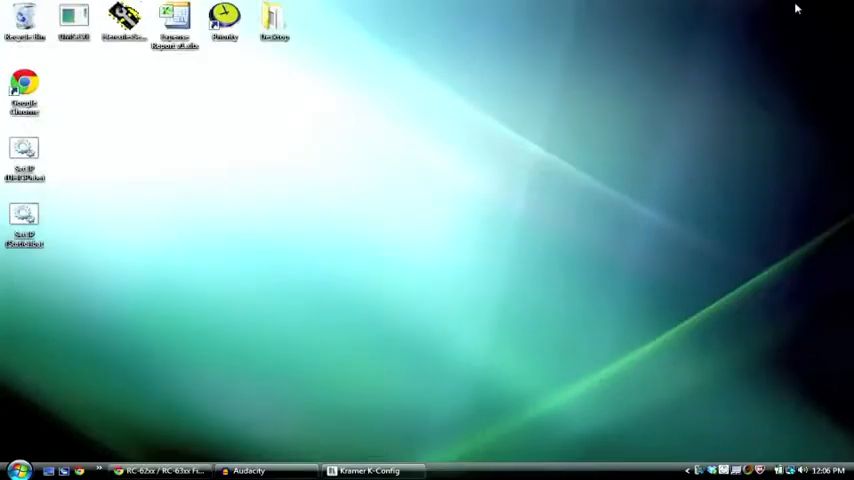
{"action": "mouse_move", "coordinate": [212, 360]}
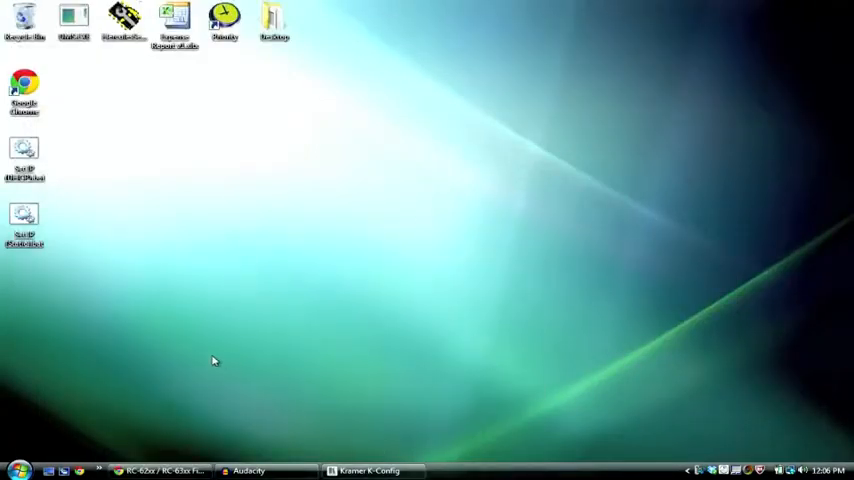
Step: Restore K-Config, show the RC-63DL front panel and bring up the Device menu
{"action": "left_click", "coordinate": [370, 472]}
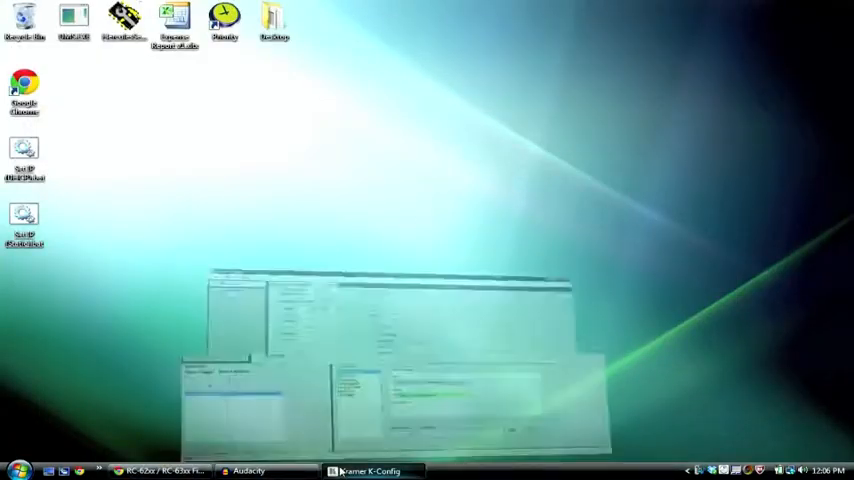
{"action": "left_click", "coordinate": [362, 472]}
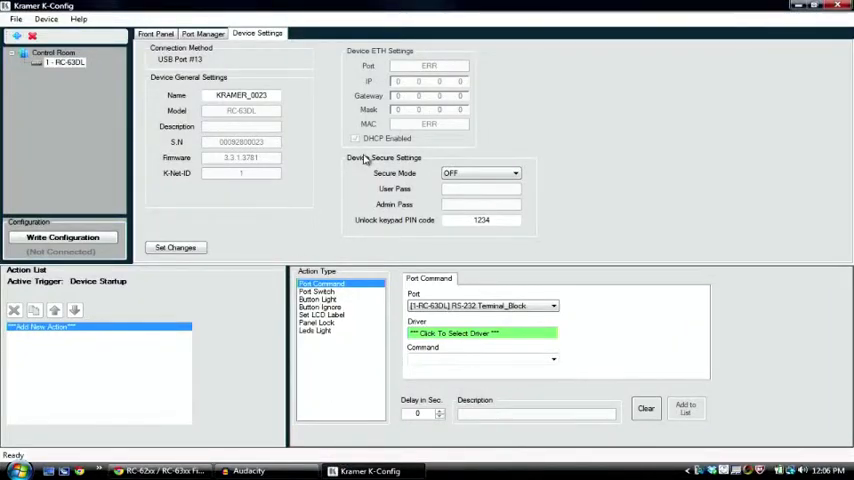
{"action": "left_click", "coordinate": [158, 36]}
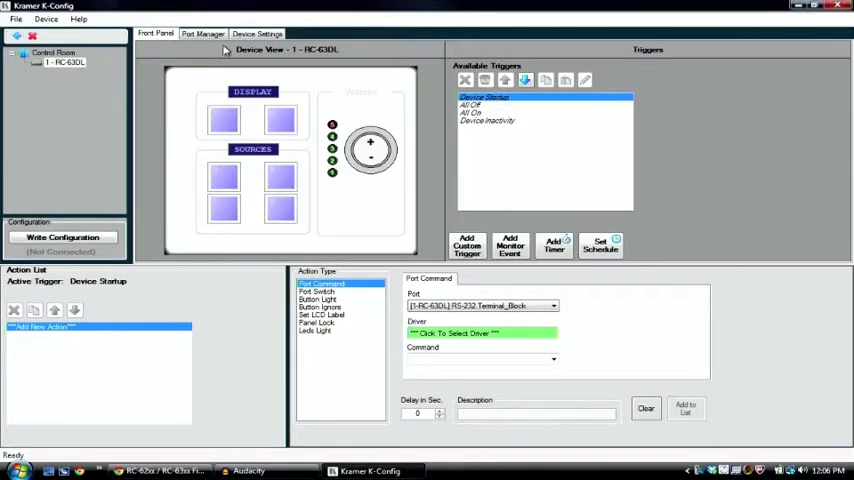
{"action": "mouse_move", "coordinate": [92, 136]}
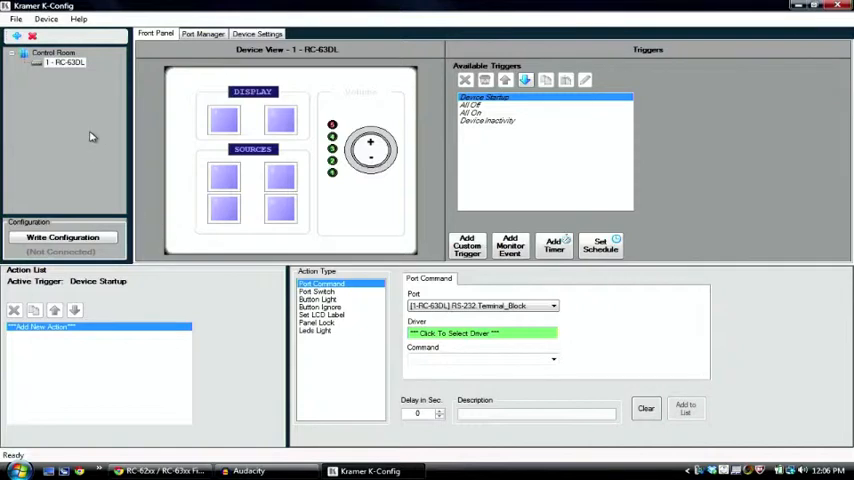
{"action": "left_click", "coordinate": [50, 18]}
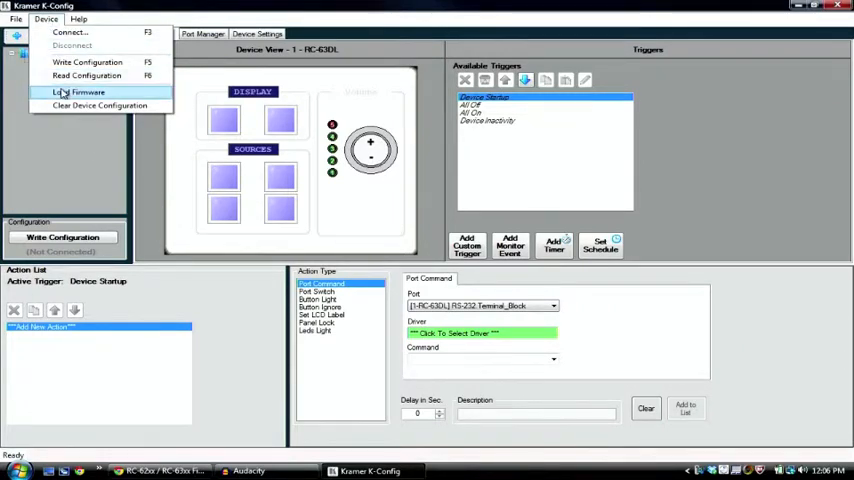
Step: Start Load Firmware and connect the upgrade tool to the device over USB port COM13
{"action": "left_click", "coordinate": [74, 96]}
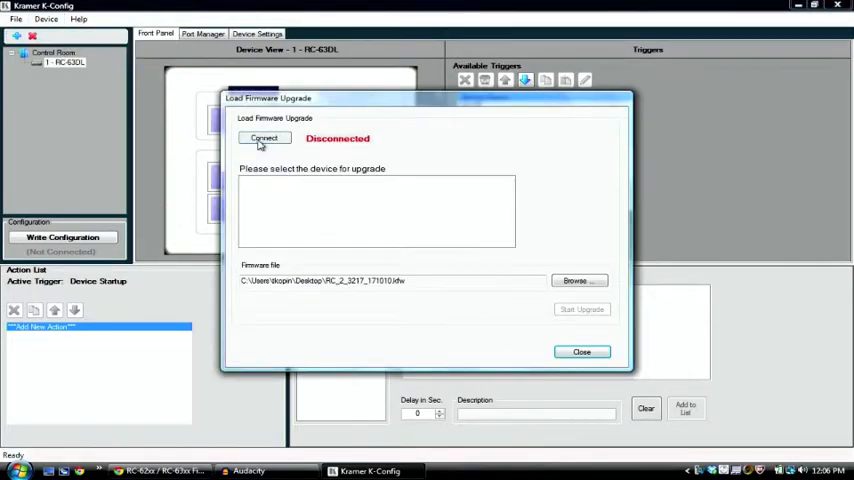
{"action": "left_click", "coordinate": [264, 138]}
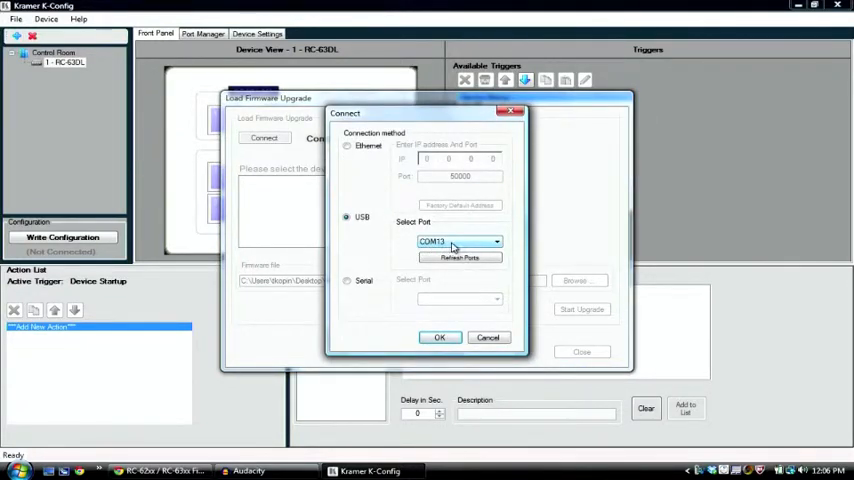
{"action": "mouse_move", "coordinate": [462, 246]}
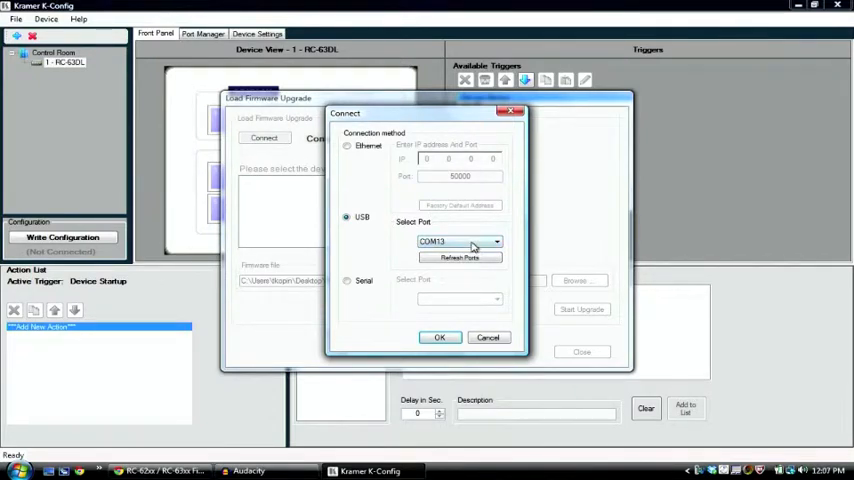
{"action": "left_click", "coordinate": [440, 336]}
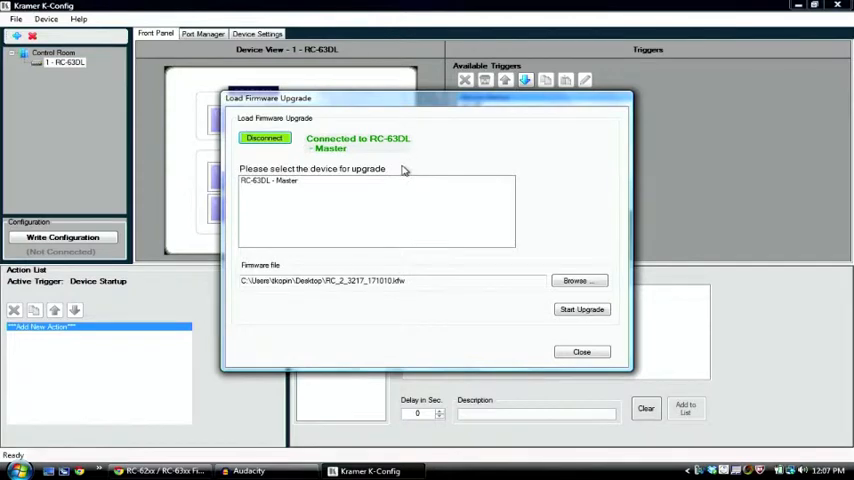
Step: Select RC-63DL - Master and load the extracted RC_6X .kfw firmware file from the Desktop
{"action": "left_click", "coordinate": [270, 182]}
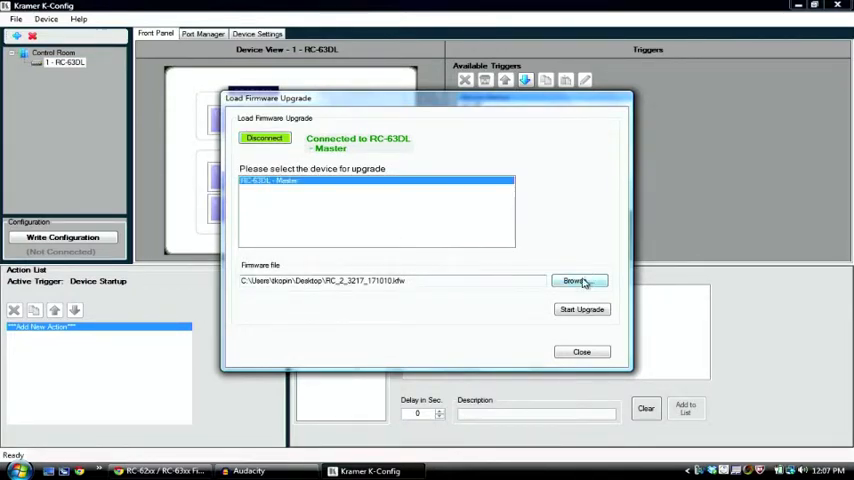
{"action": "left_click", "coordinate": [580, 280]}
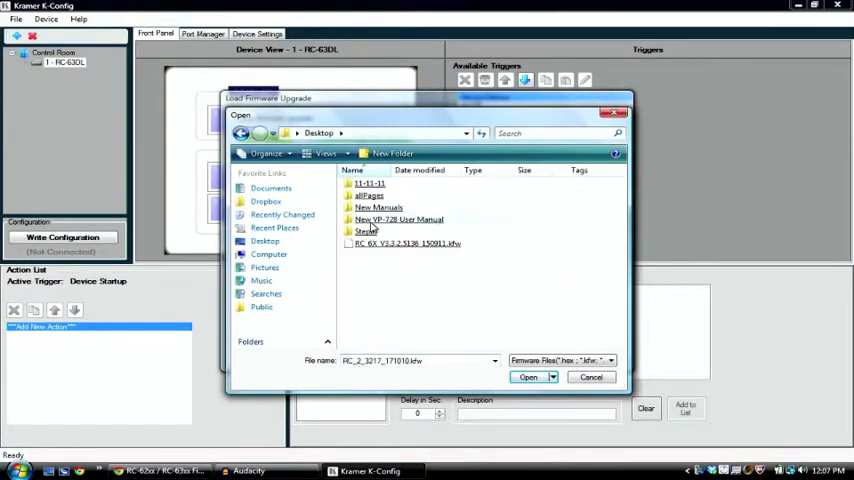
{"action": "left_click", "coordinate": [402, 244]}
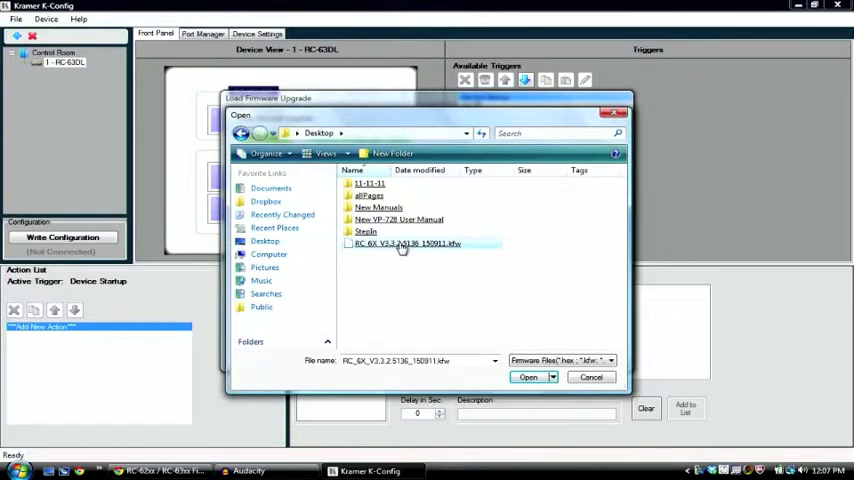
{"action": "left_click", "coordinate": [524, 376]}
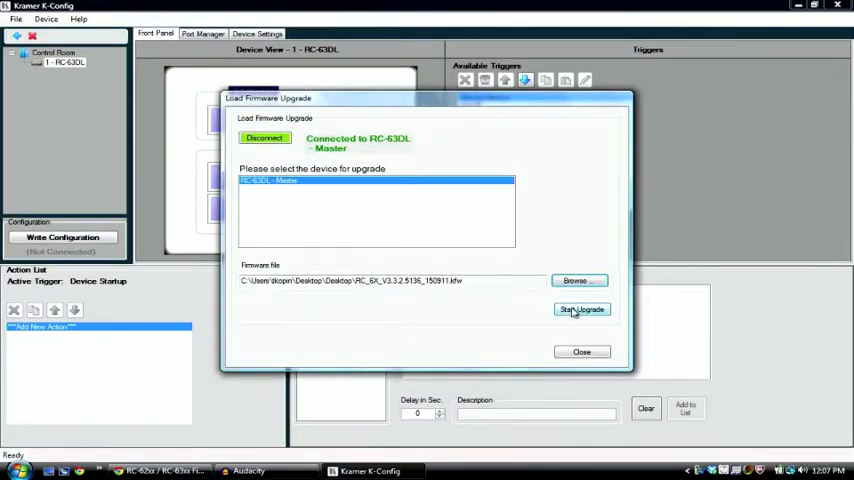
Step: Start the firmware upgrade and confirm the warning so the upload begins
{"action": "left_click", "coordinate": [580, 308]}
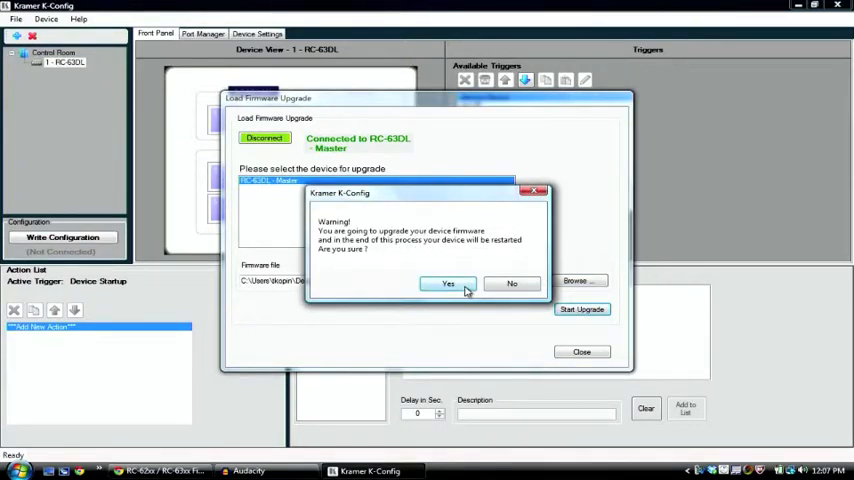
{"action": "left_click", "coordinate": [444, 284]}
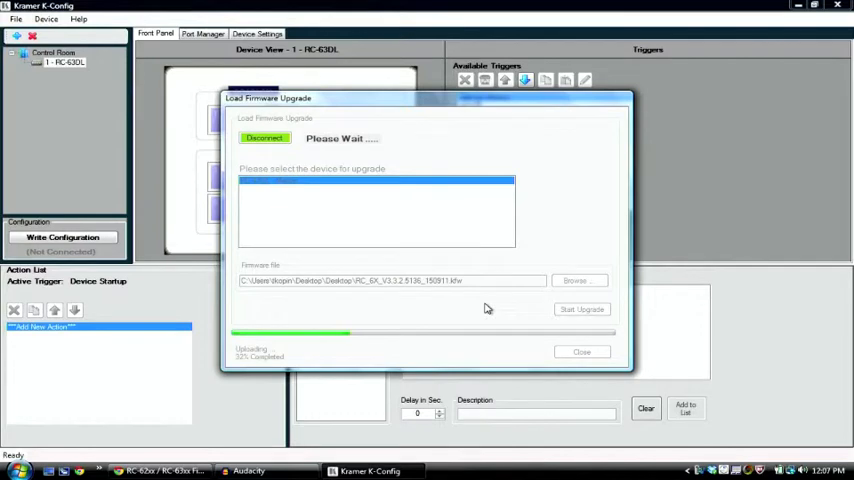
{"action": "mouse_move", "coordinate": [492, 308]}
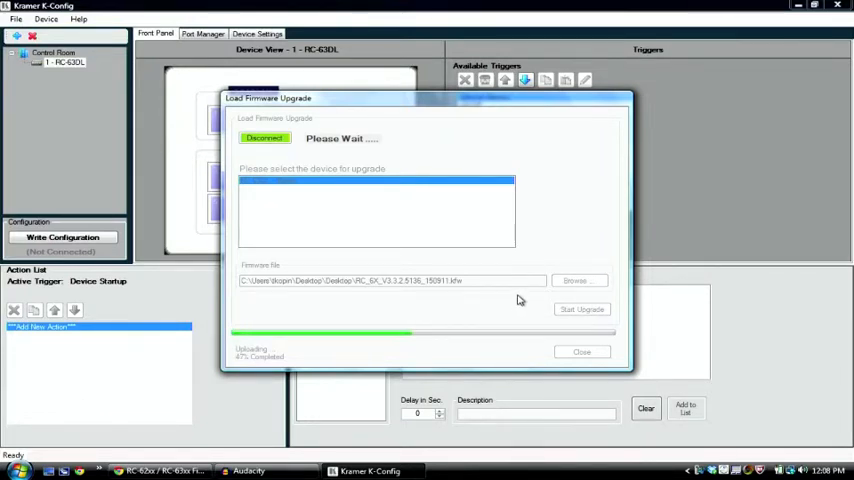
{"action": "mouse_move", "coordinate": [622, 276]}
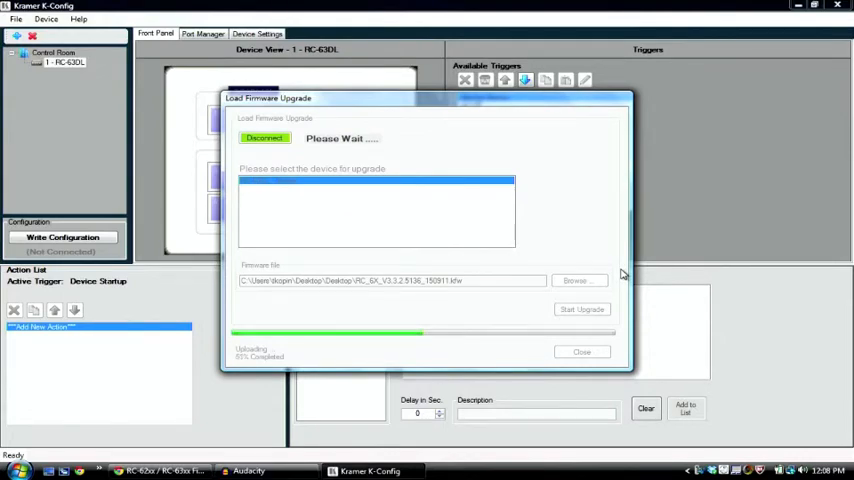